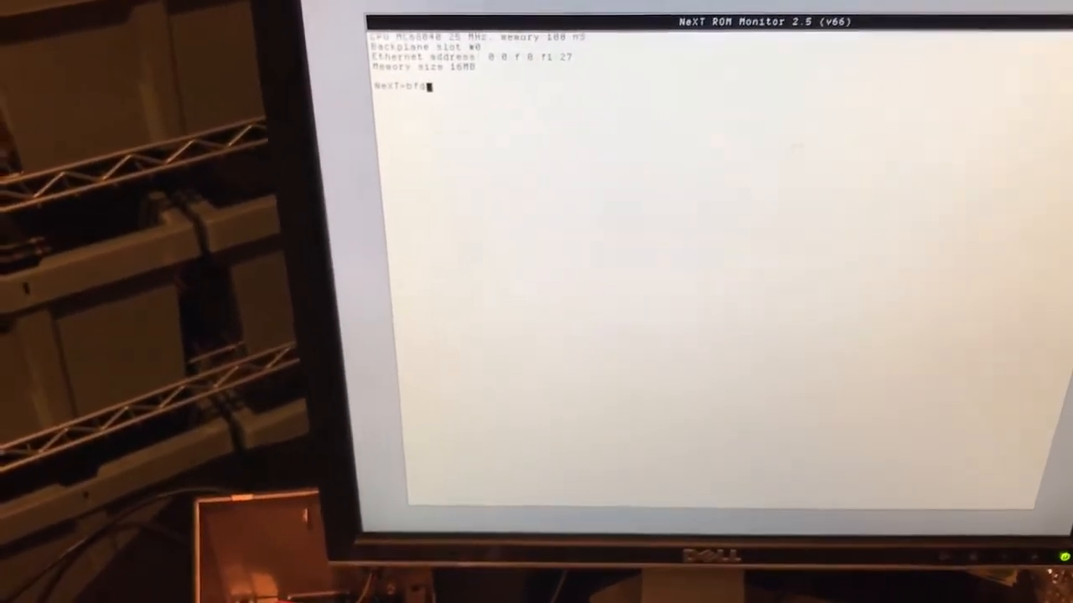
- Boot the NeXT machine from the SCSI CD-ROM at the NeXT> prompt
{"action": "key", "text": "Return"}
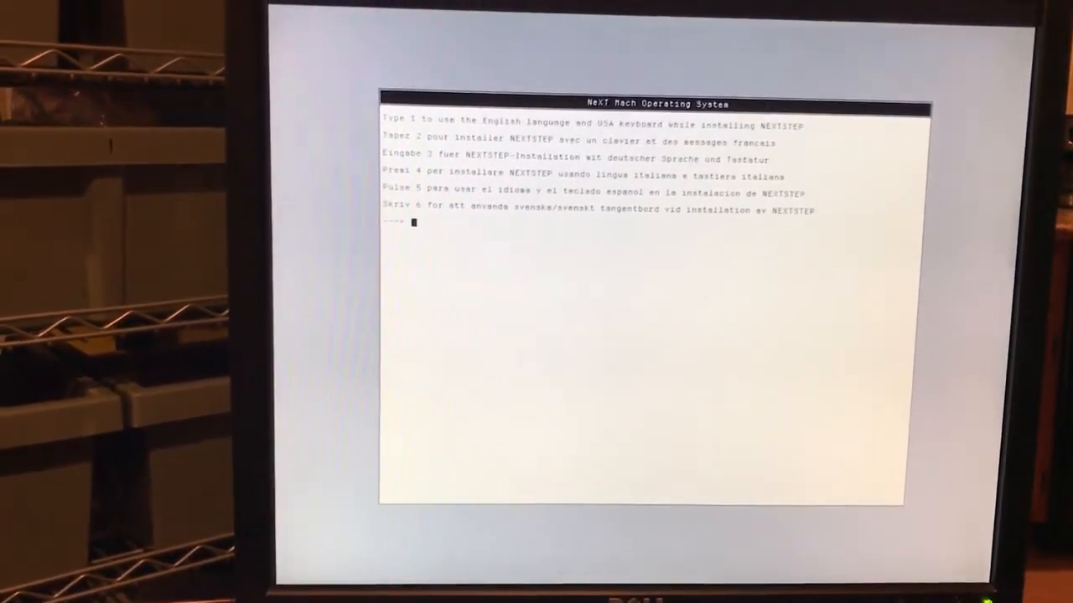
- Choose option 1 for English, then option 1 to begin installing NeXTSTEP
{"action": "type", "text": "1"}
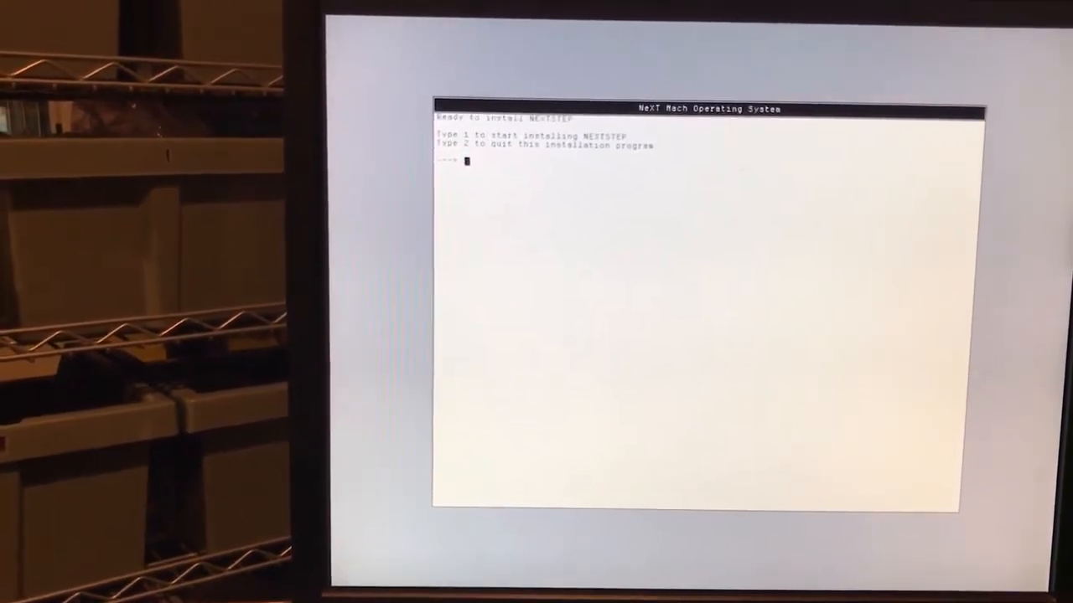
{"action": "type", "text": "1"}
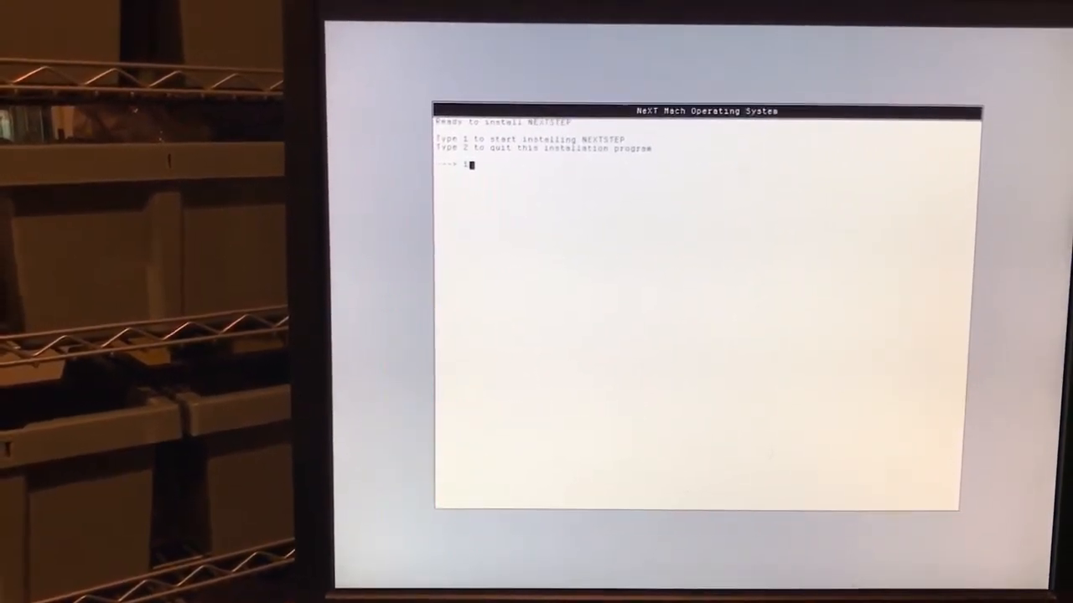